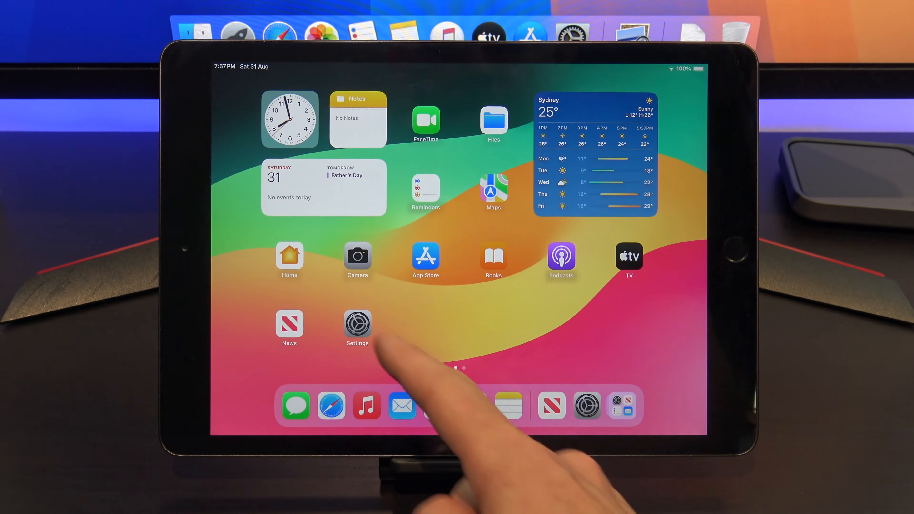
# Go from the Home Screen into Settings and bring up the Screen Time page.
pyautogui.click(358, 327)
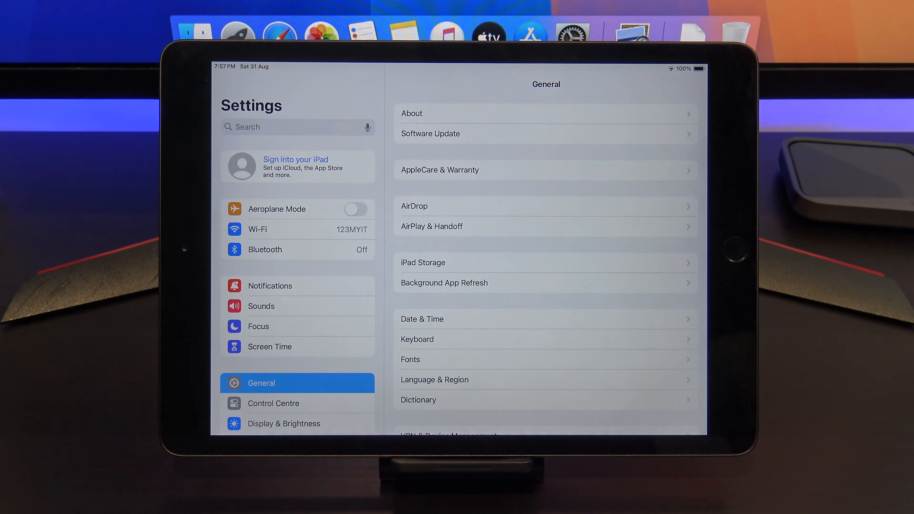
pyautogui.click(269, 347)
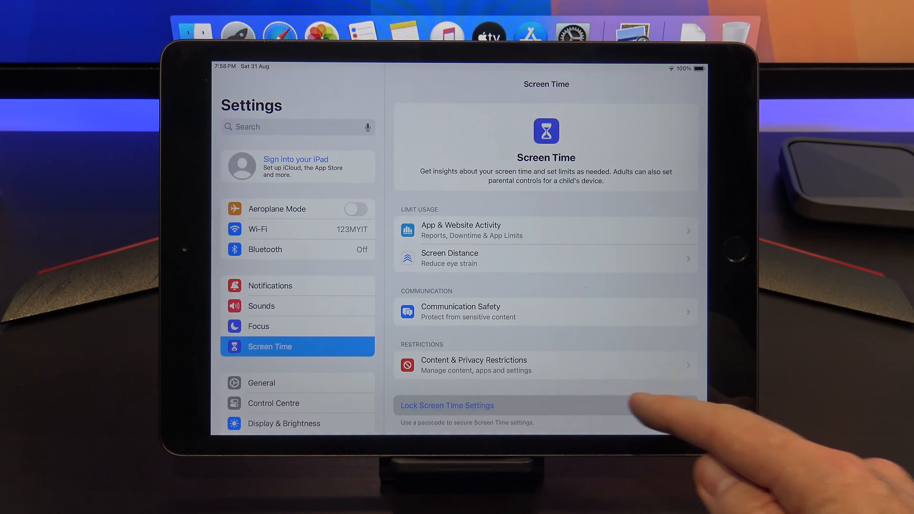
# Set a four-digit Screen Time passcode, skipping Apple ID recovery and declining the Keychain save.
pyautogui.click(447, 405)
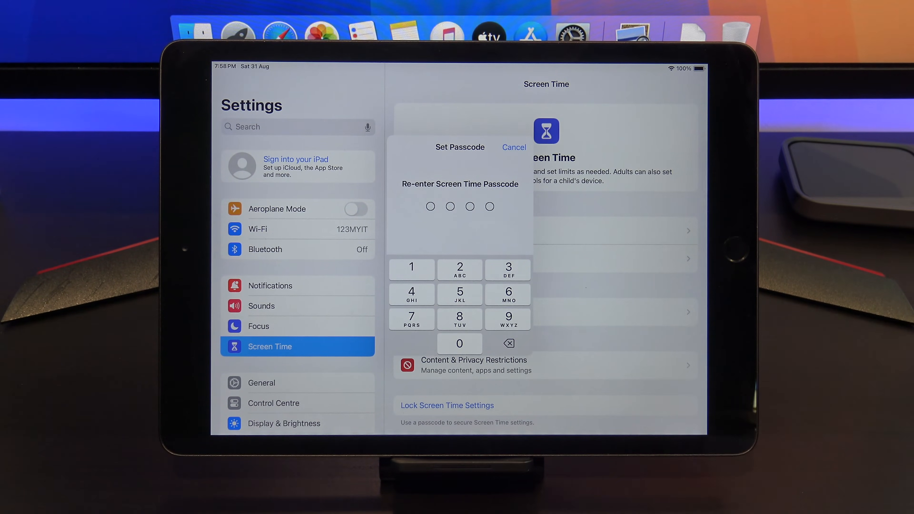
pyautogui.click(508, 321)
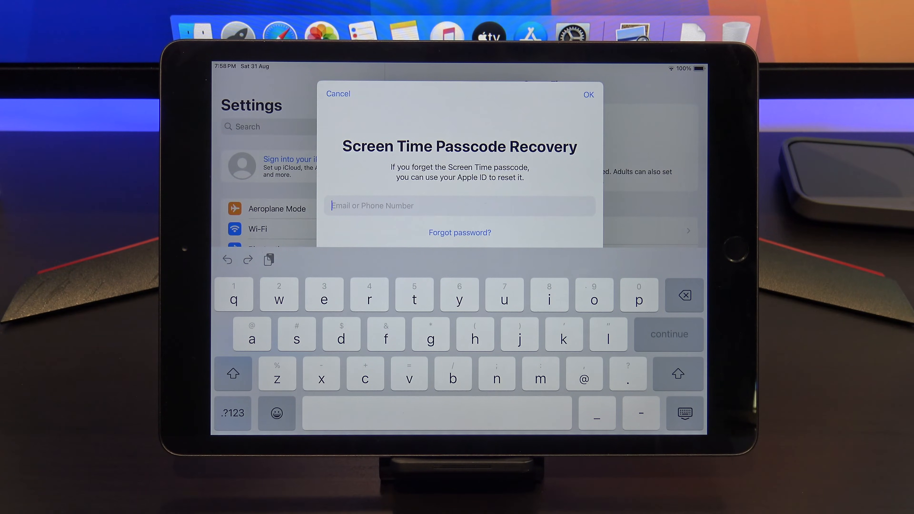
pyautogui.click(338, 94)
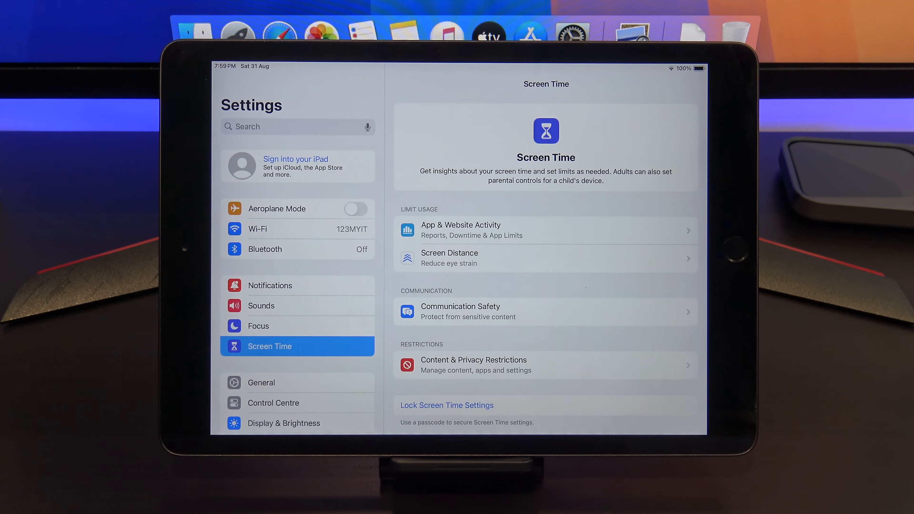
pyautogui.click(447, 405)
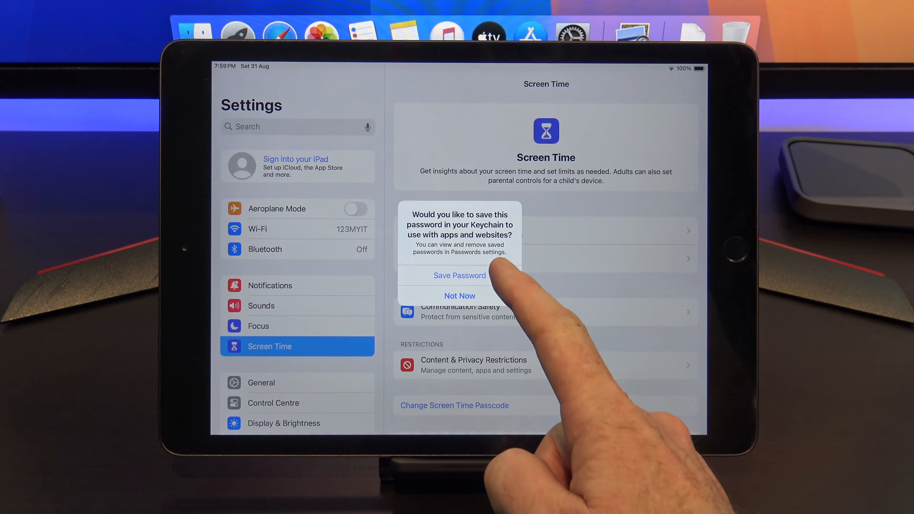
pyautogui.click(460, 296)
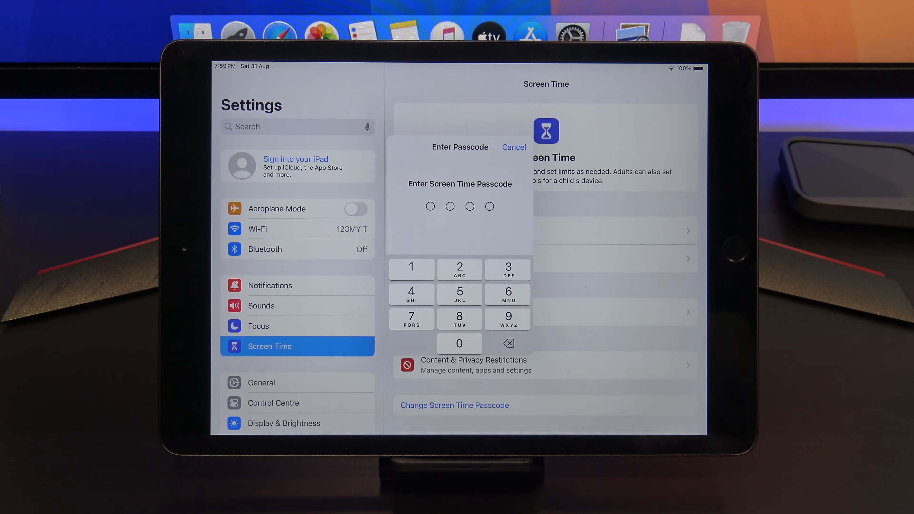
# Enter the passcode, turn on App & Website Activity, and reach the Downtime section.
pyautogui.click(508, 295)
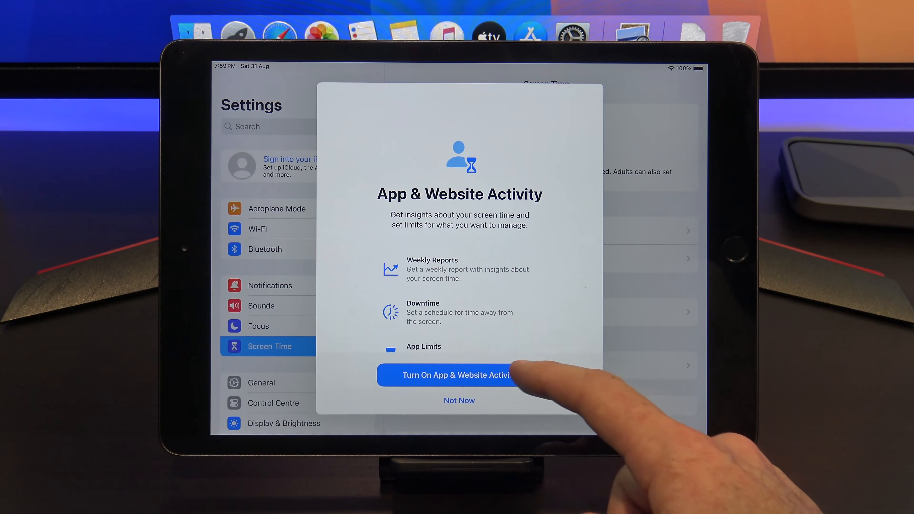
pyautogui.click(456, 375)
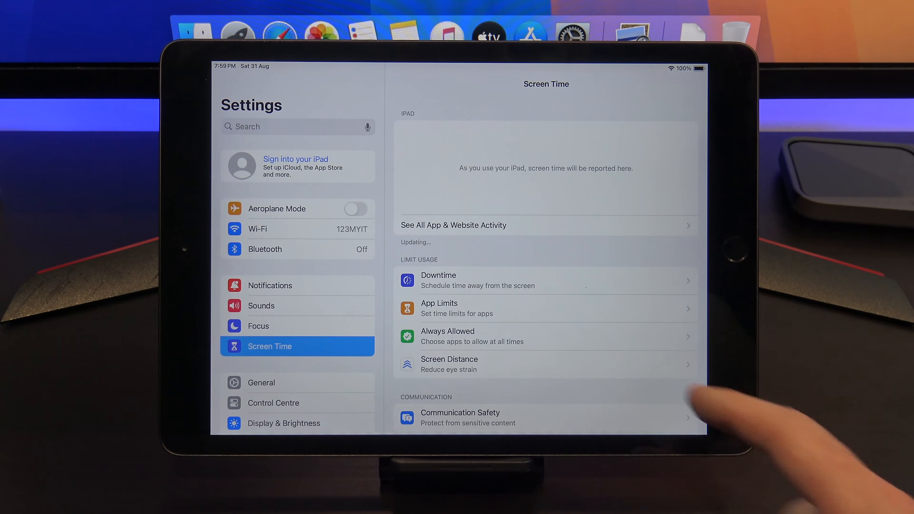
pyautogui.scroll(-3)
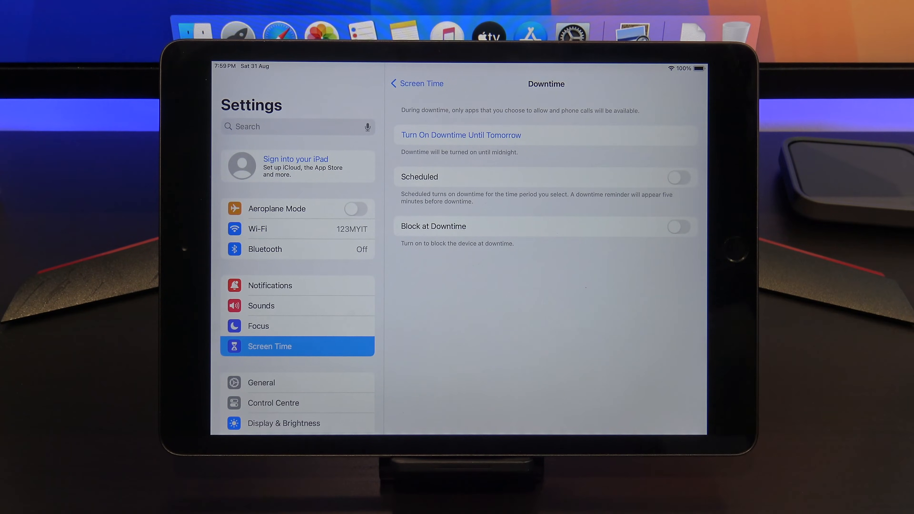
# Turn on Downtime scheduled every day from 8:00 PM to 6:00 AM.
pyautogui.click(461, 135)
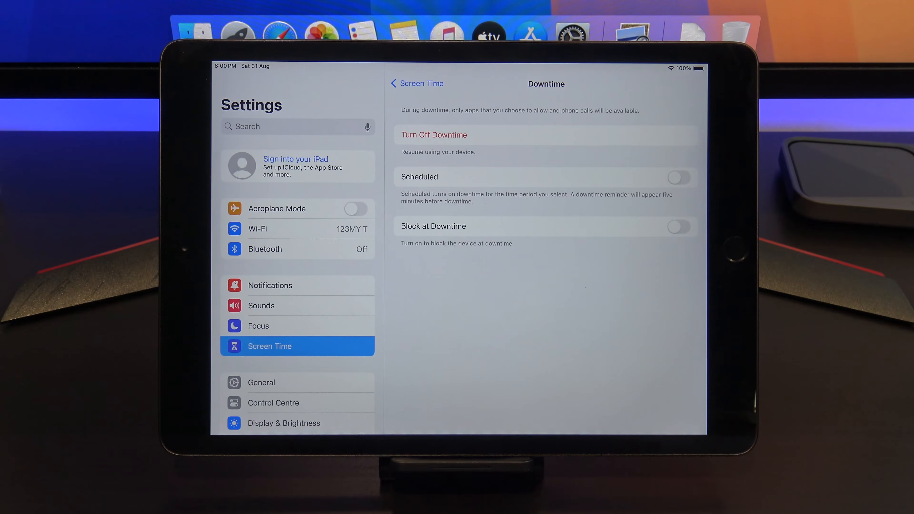
pyautogui.click(678, 178)
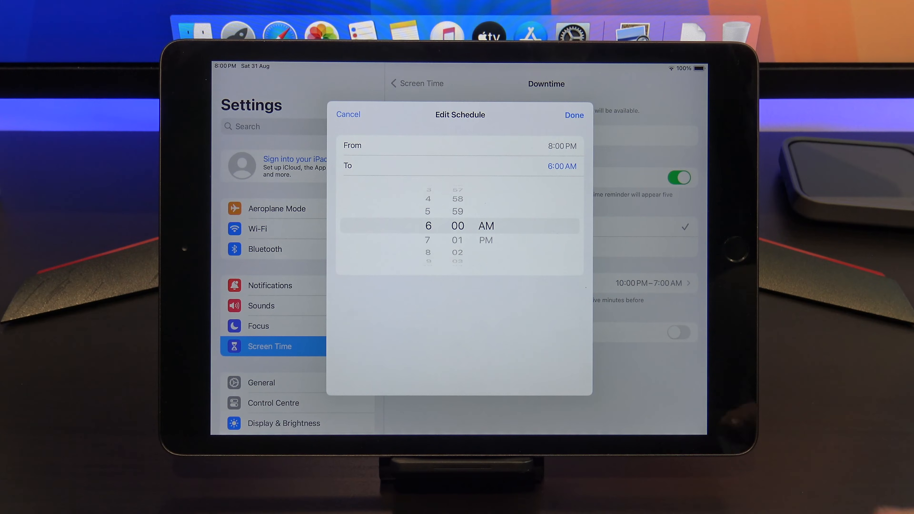
pyautogui.click(574, 115)
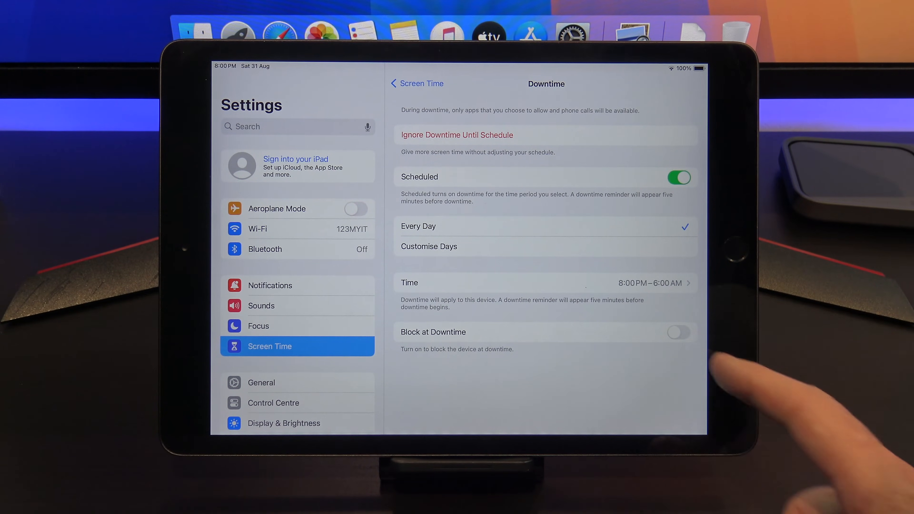
# Enable Block at Downtime and return to the Screen Time page.
pyautogui.click(679, 333)
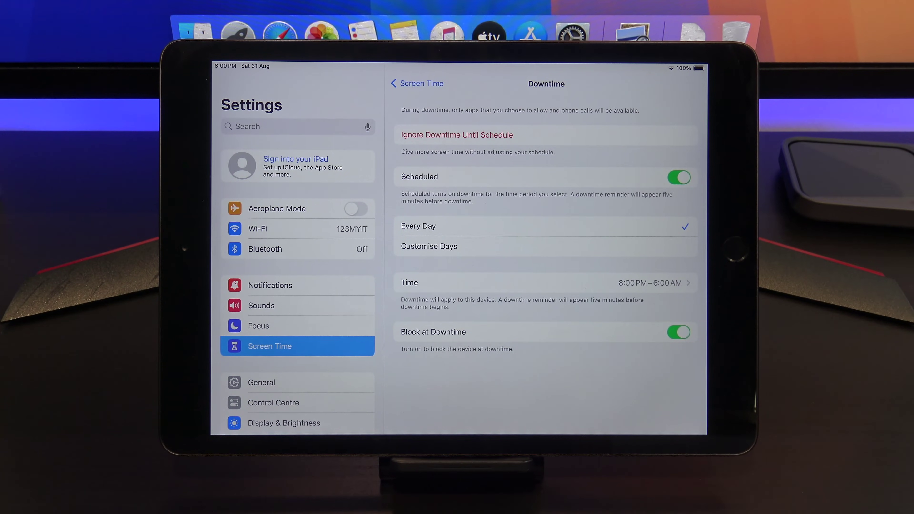
pyautogui.click(678, 332)
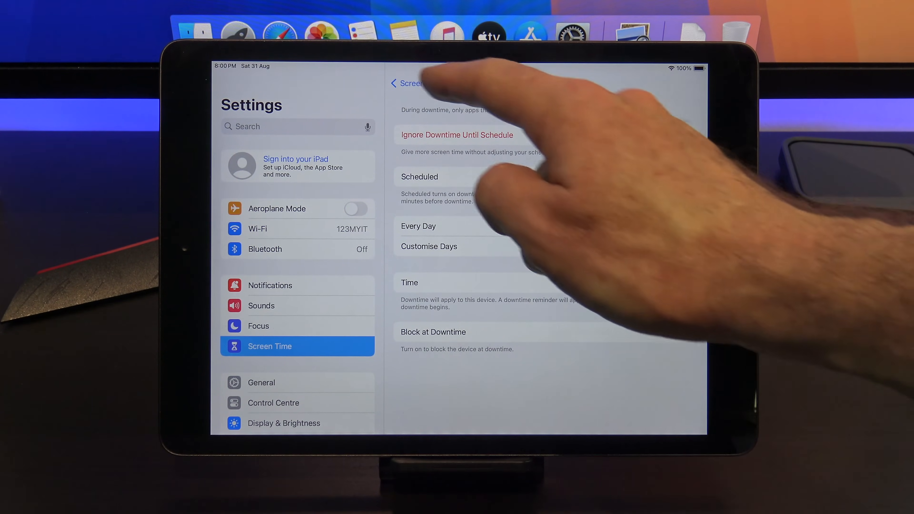
pyautogui.click(394, 84)
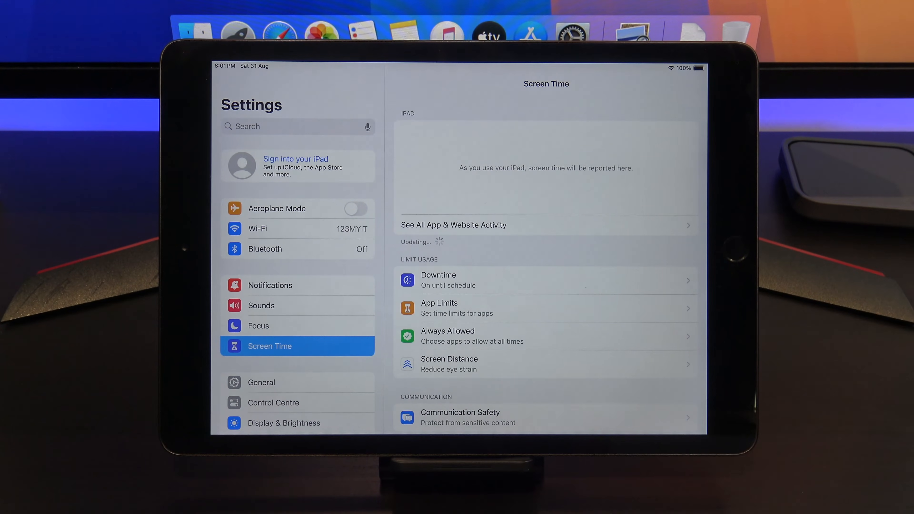
# Start a new App Limit covering All Apps and Categories.
pyautogui.scroll(-3)
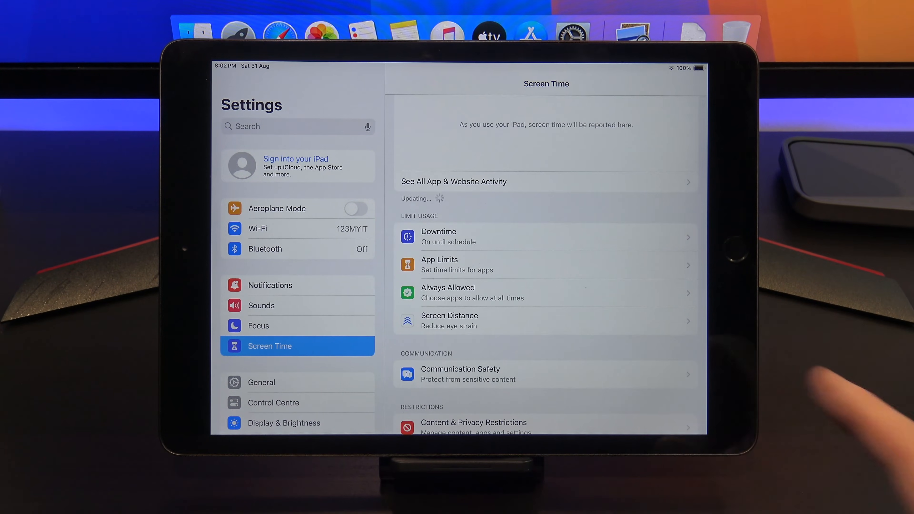
pyautogui.click(477, 270)
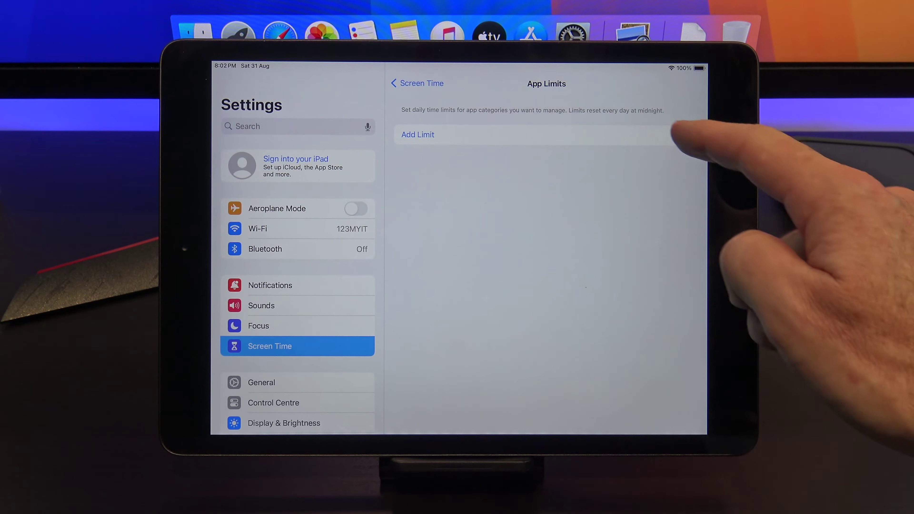
pyautogui.click(418, 134)
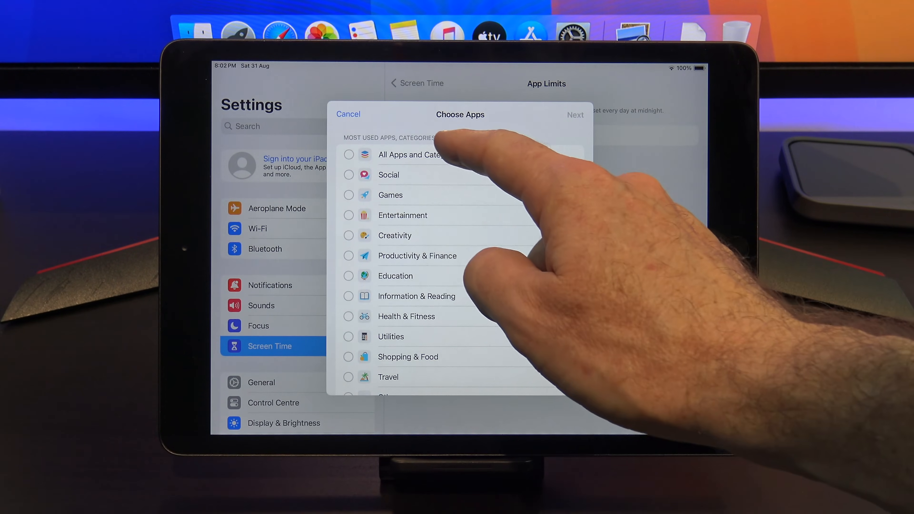
pyautogui.click(348, 154)
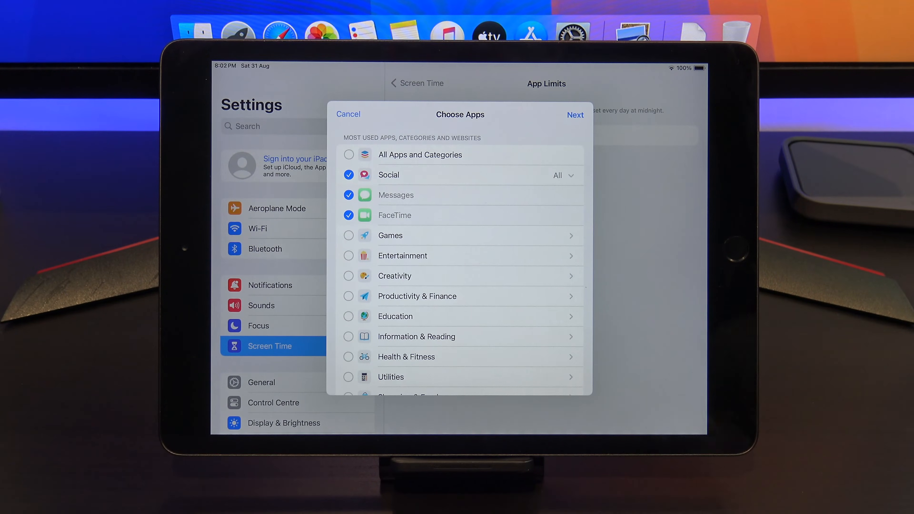
pyautogui.click(348, 154)
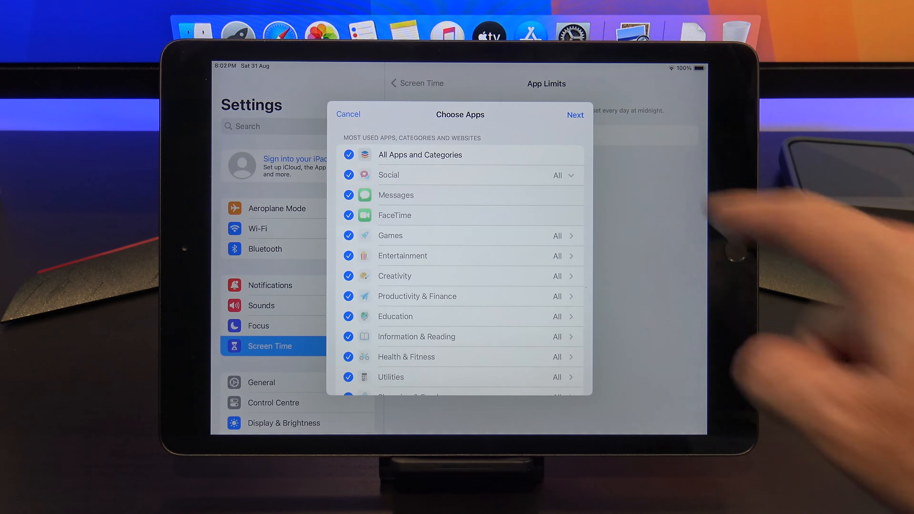
pyautogui.click(576, 115)
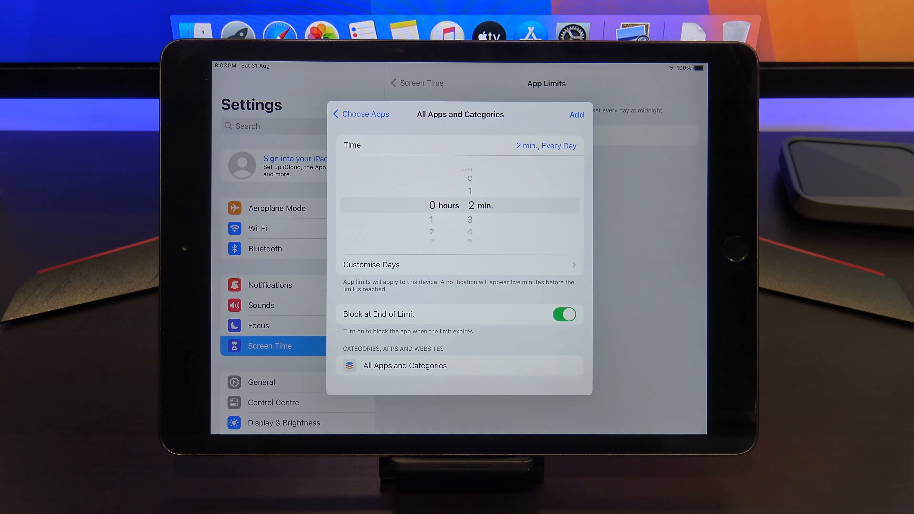
# Save it as a daily 2-minute limit with Block at End of Limit on, then return to Screen Time.
pyautogui.click(577, 114)
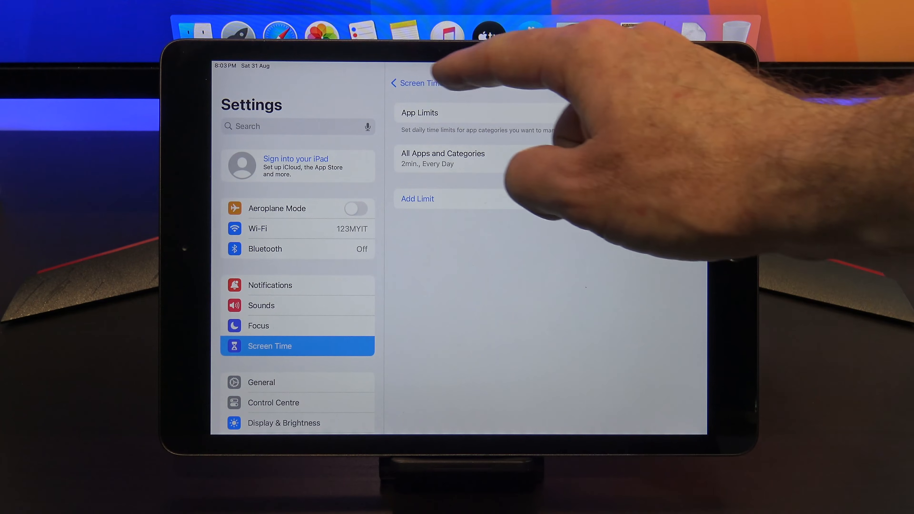
pyautogui.click(394, 83)
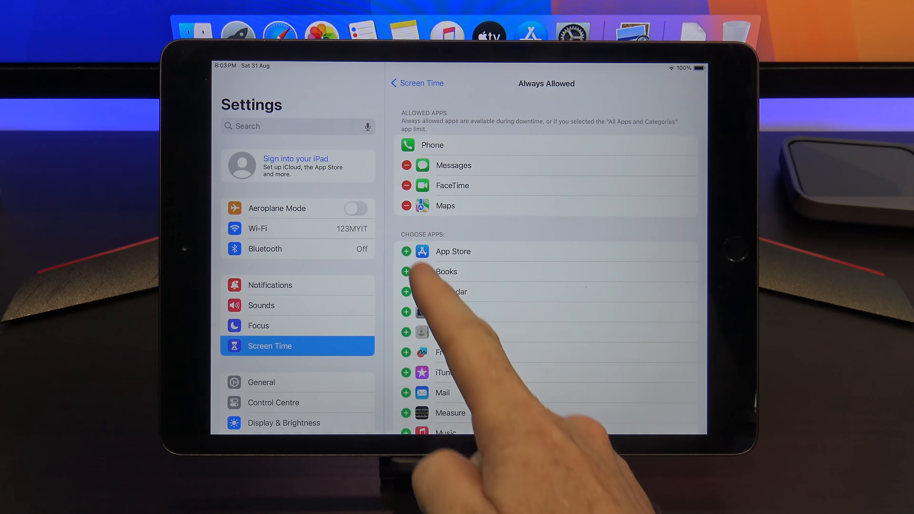
# Make App Store and Camera Always Allowed, then head to Screen Distance.
pyautogui.click(406, 251)
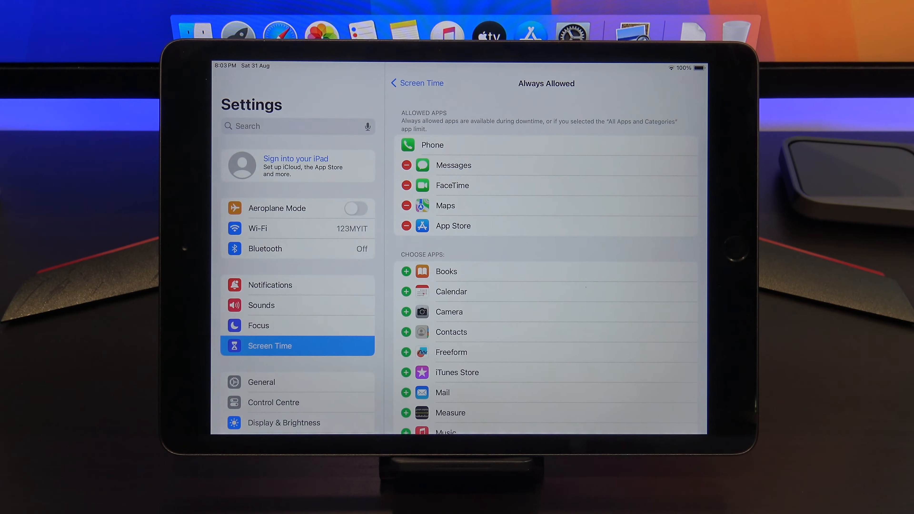
pyautogui.click(406, 312)
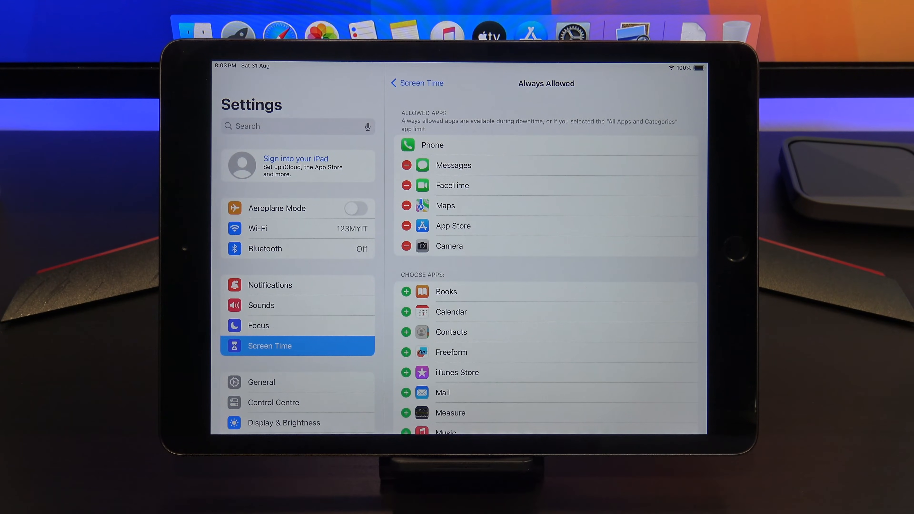
pyautogui.scroll(-3)
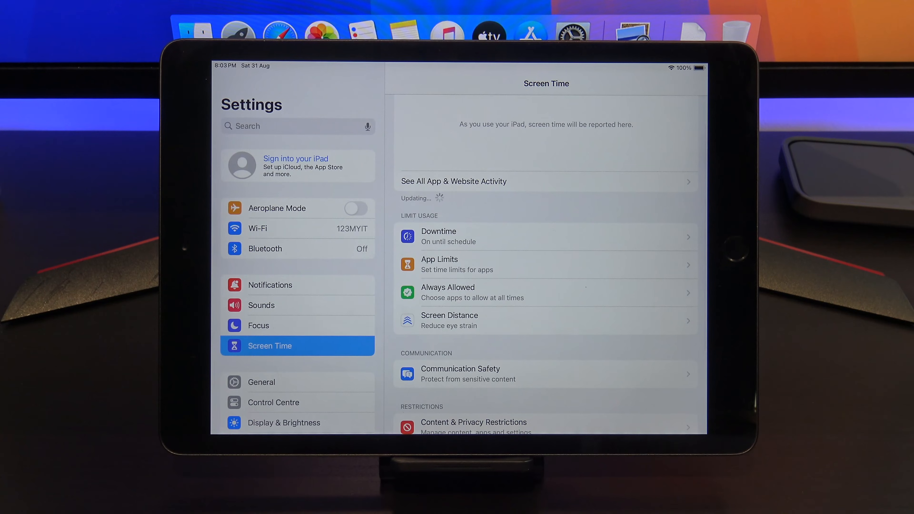
pyautogui.click(449, 321)
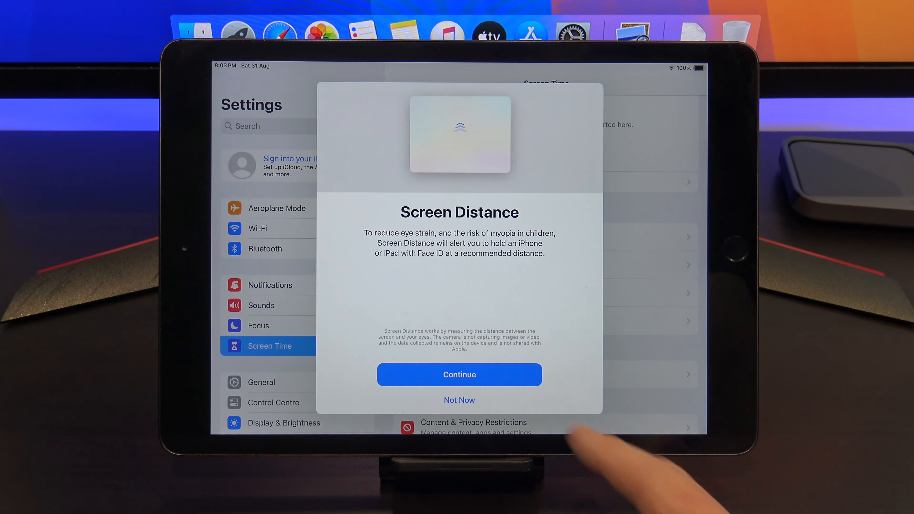
# Enable Screen Distance via Continue and return to the Screen Time overview.
pyautogui.click(460, 374)
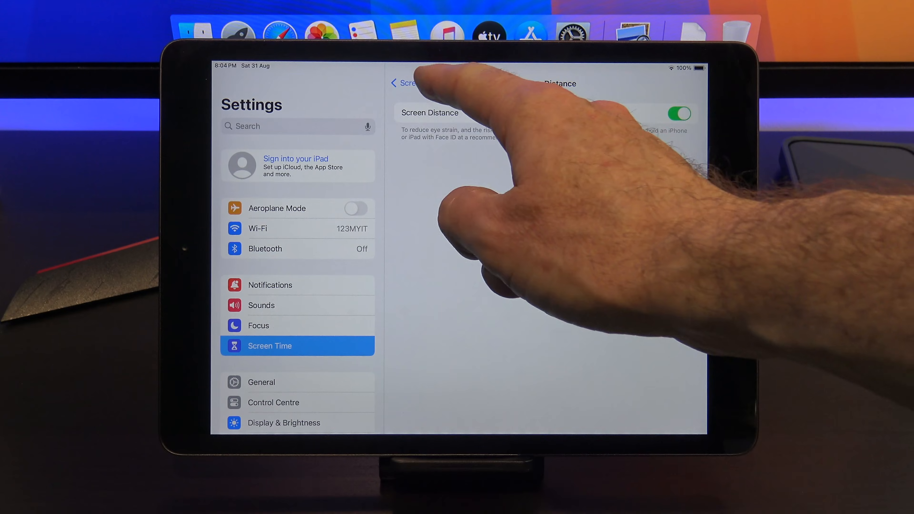
pyautogui.click(397, 83)
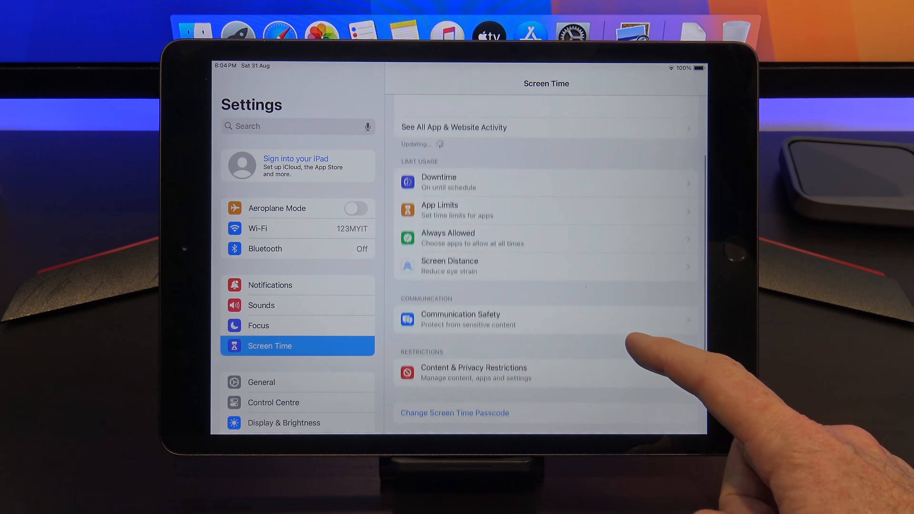
# Enable Communication Safety via Continue and move on to Content & Privacy Restrictions.
pyautogui.click(460, 319)
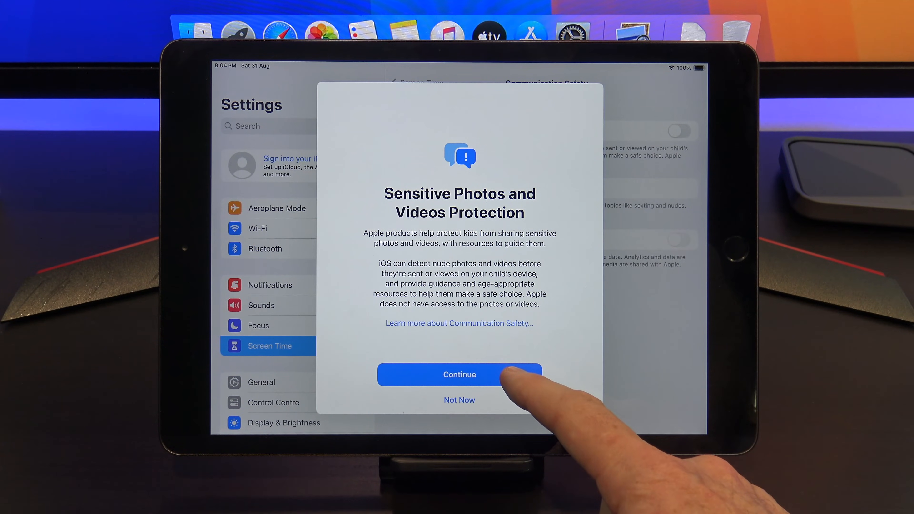
pyautogui.click(459, 374)
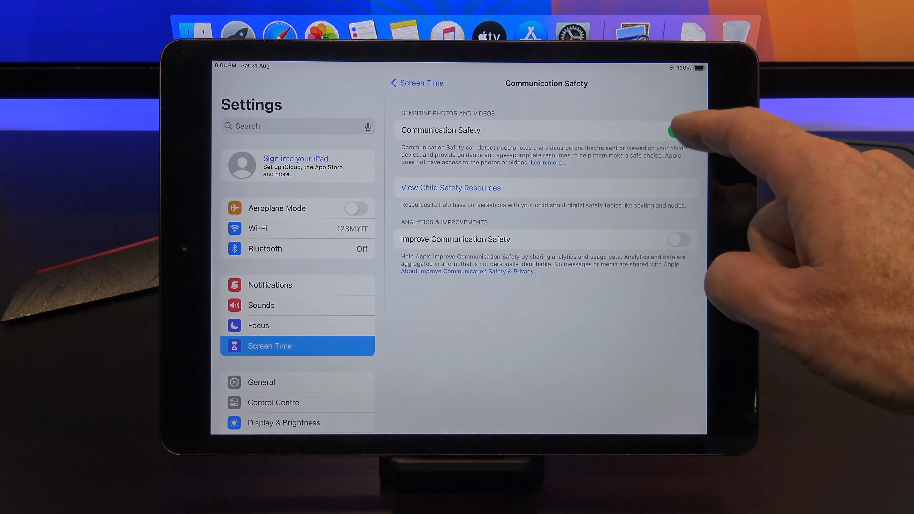
pyautogui.click(417, 83)
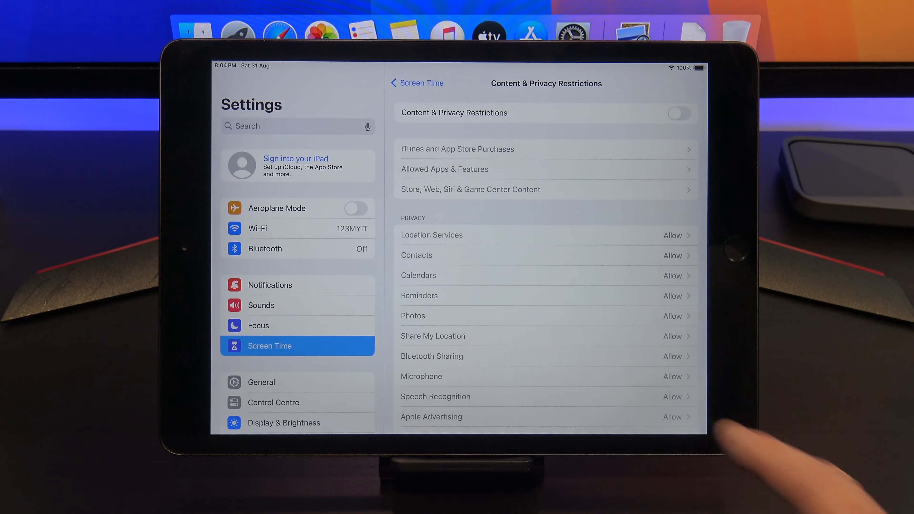
# Leave Content & Privacy Restrictions and exit Settings to the Home Screen showing time-limited apps.
pyautogui.click(416, 82)
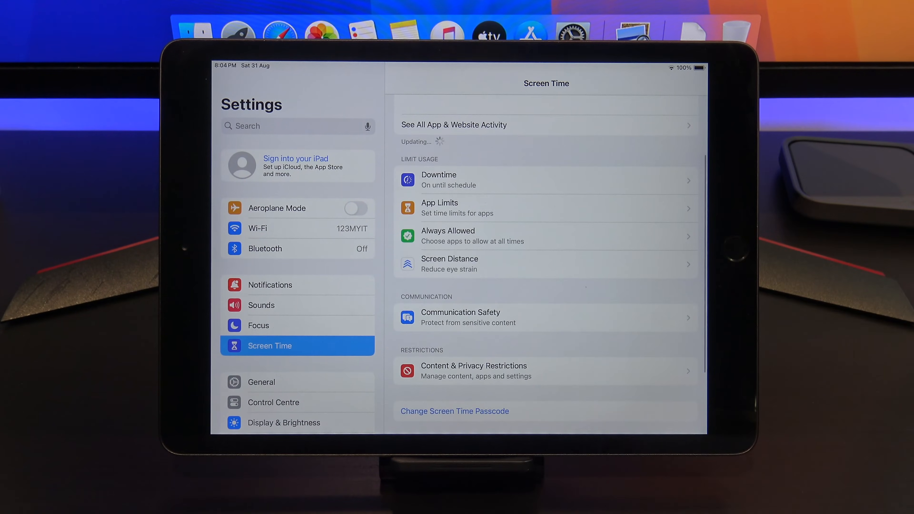
pyautogui.scroll(-3)
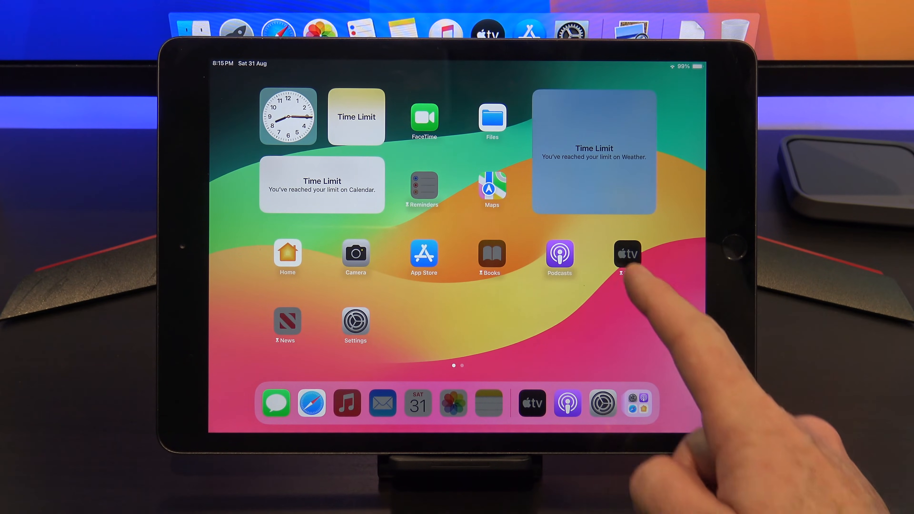
# Launch the blocked TV app, dismiss the Time Limit notice, relaunch and request the Screen Time passcode.
pyautogui.click(627, 254)
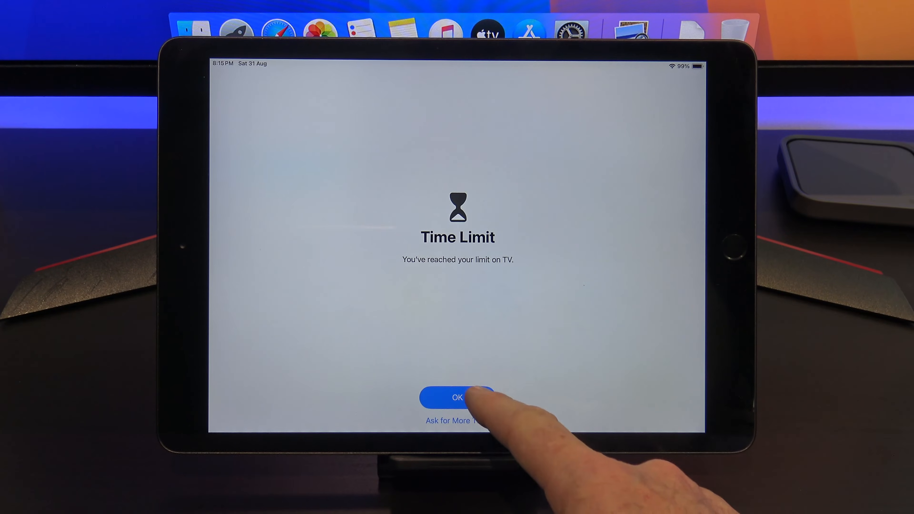
pyautogui.click(458, 397)
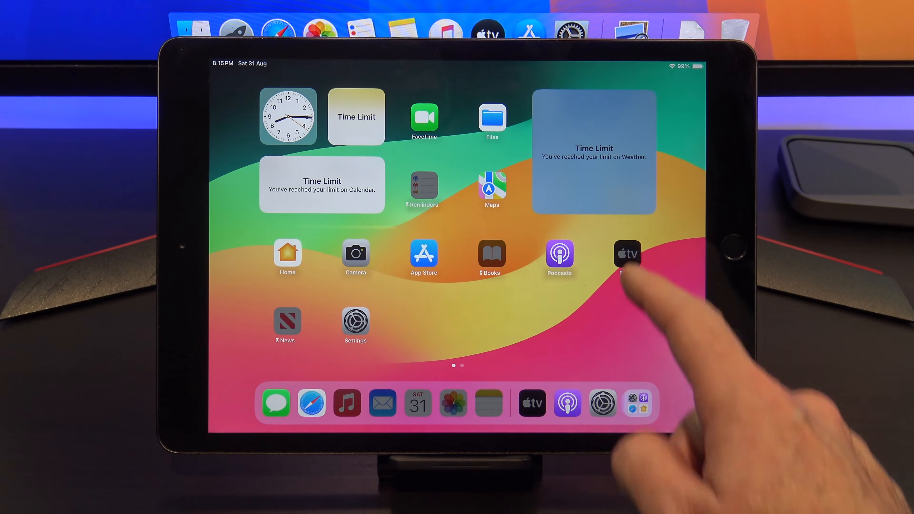
pyautogui.click(627, 253)
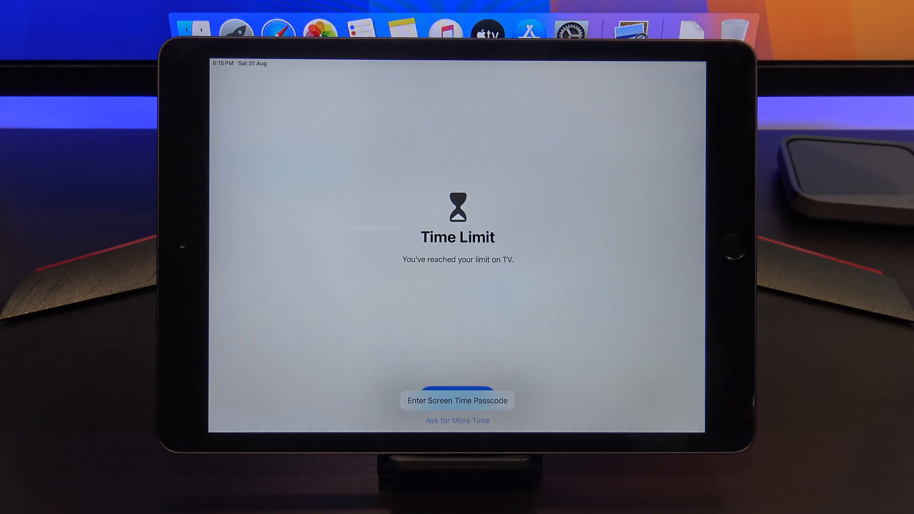
pyautogui.click(457, 401)
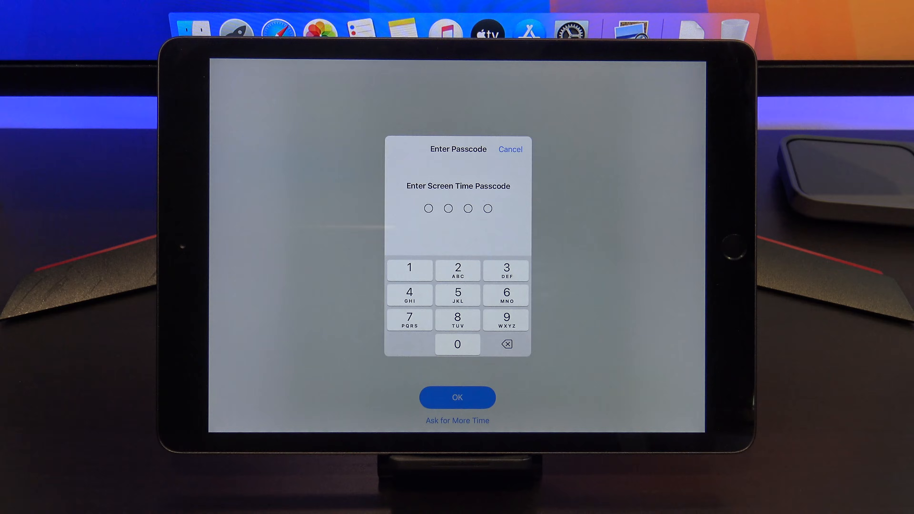